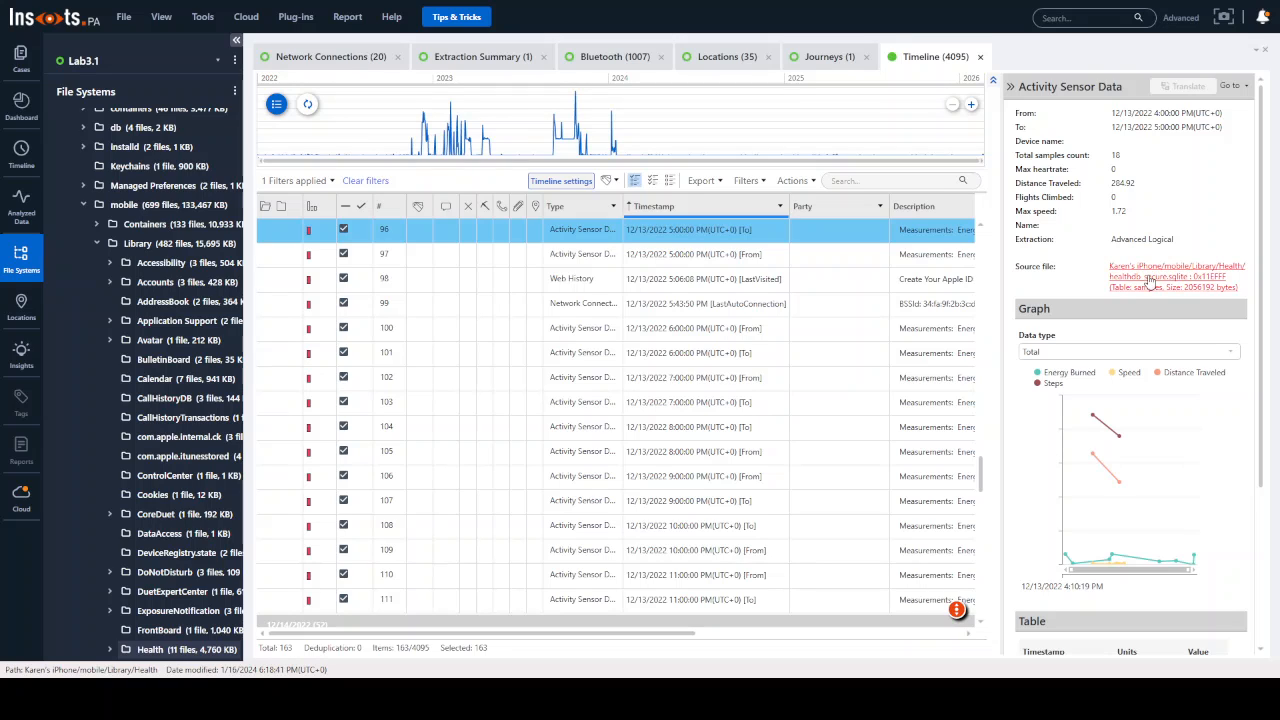
Open the record's source file healthdb_secure.sqlite in Hex View from the details pane
left_click(1150, 276)
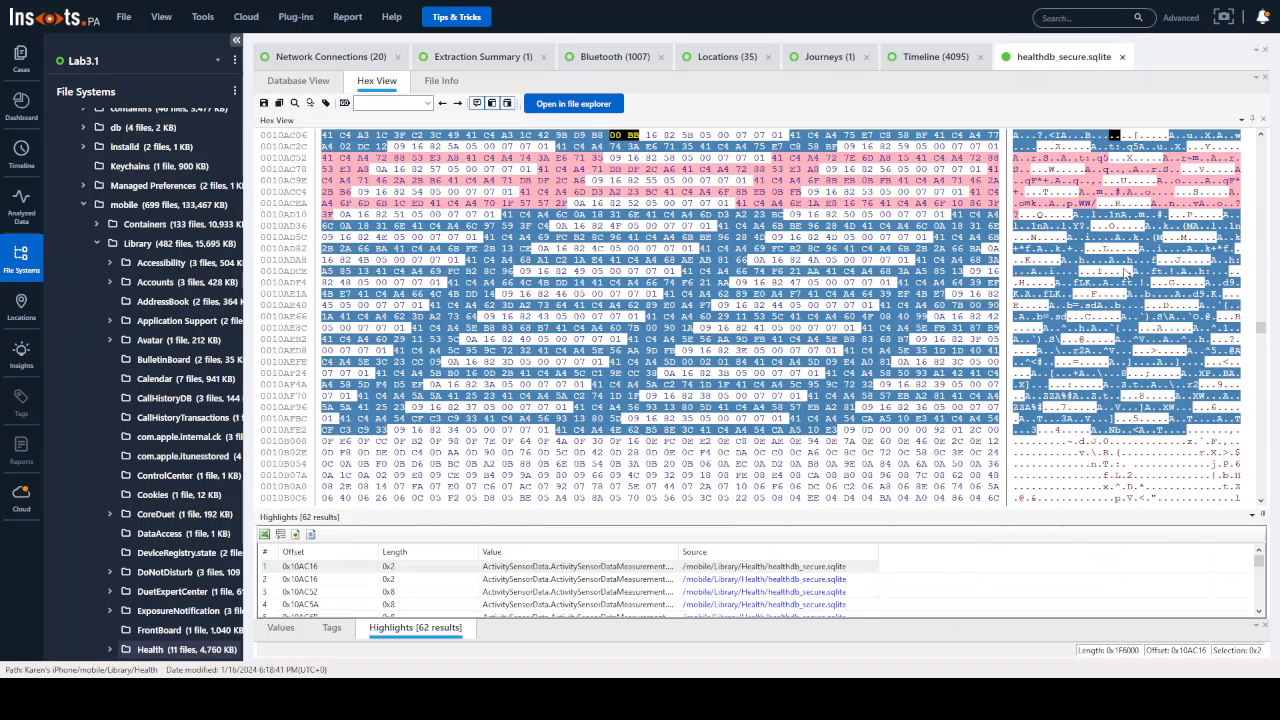
left_click(298, 81)
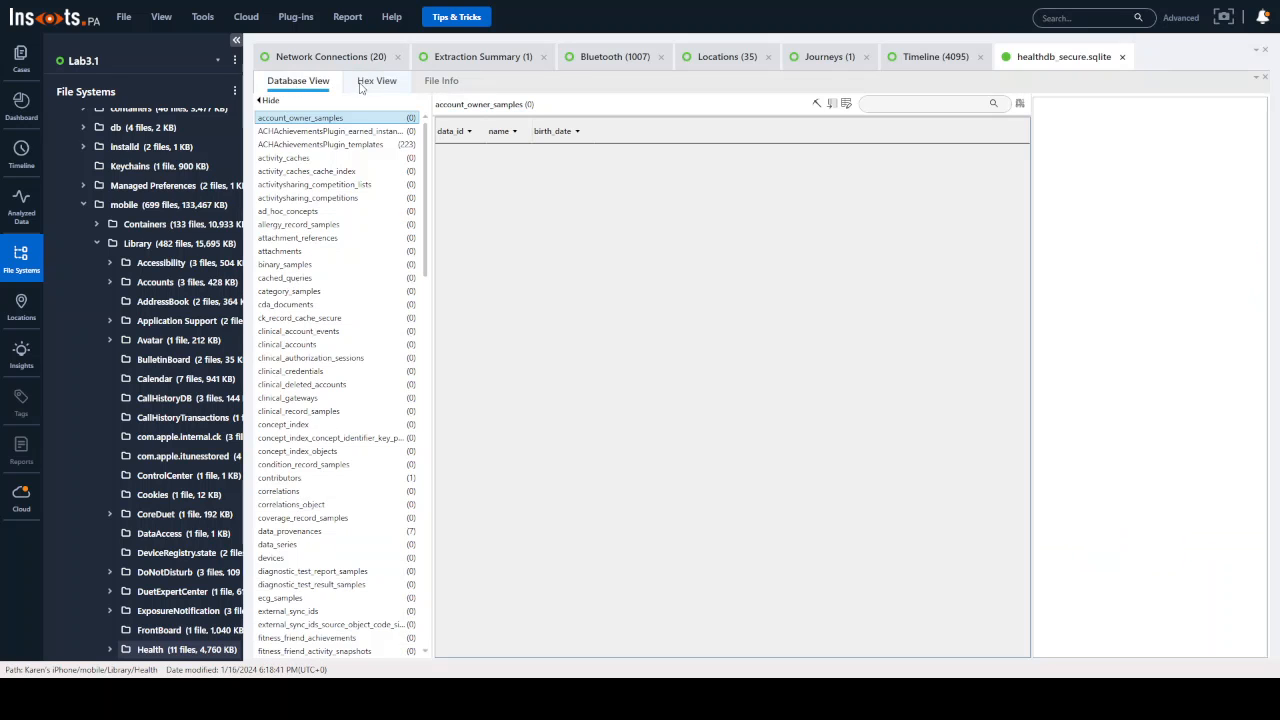
left_click(377, 81)
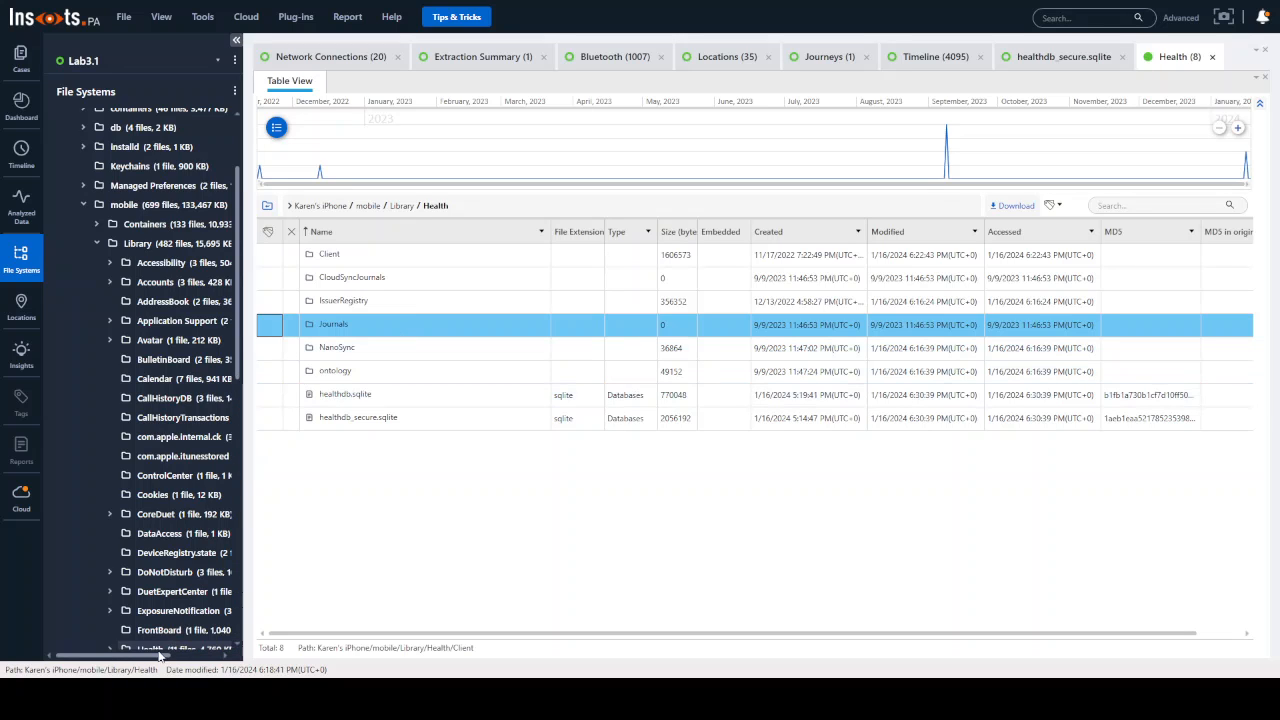
Select healthdb.sqlite in the Health folder listing, showing its path
scroll("down", 3)
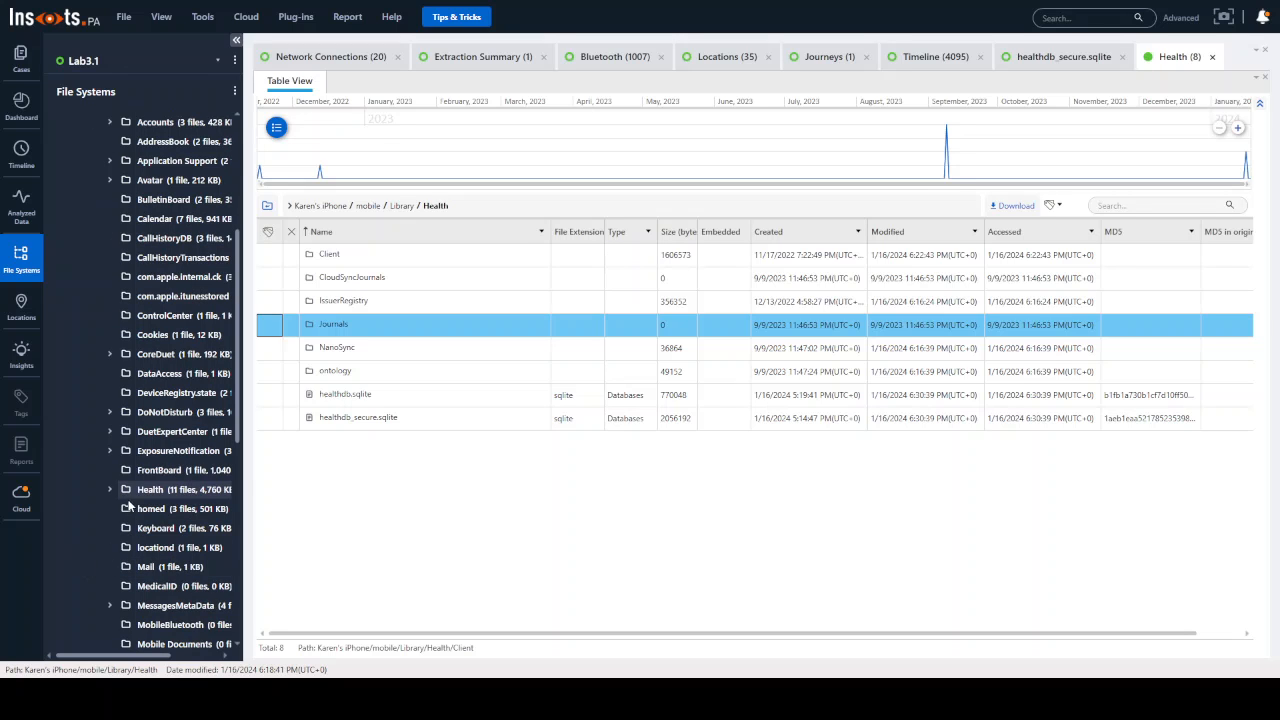
mouse_move(140, 497)
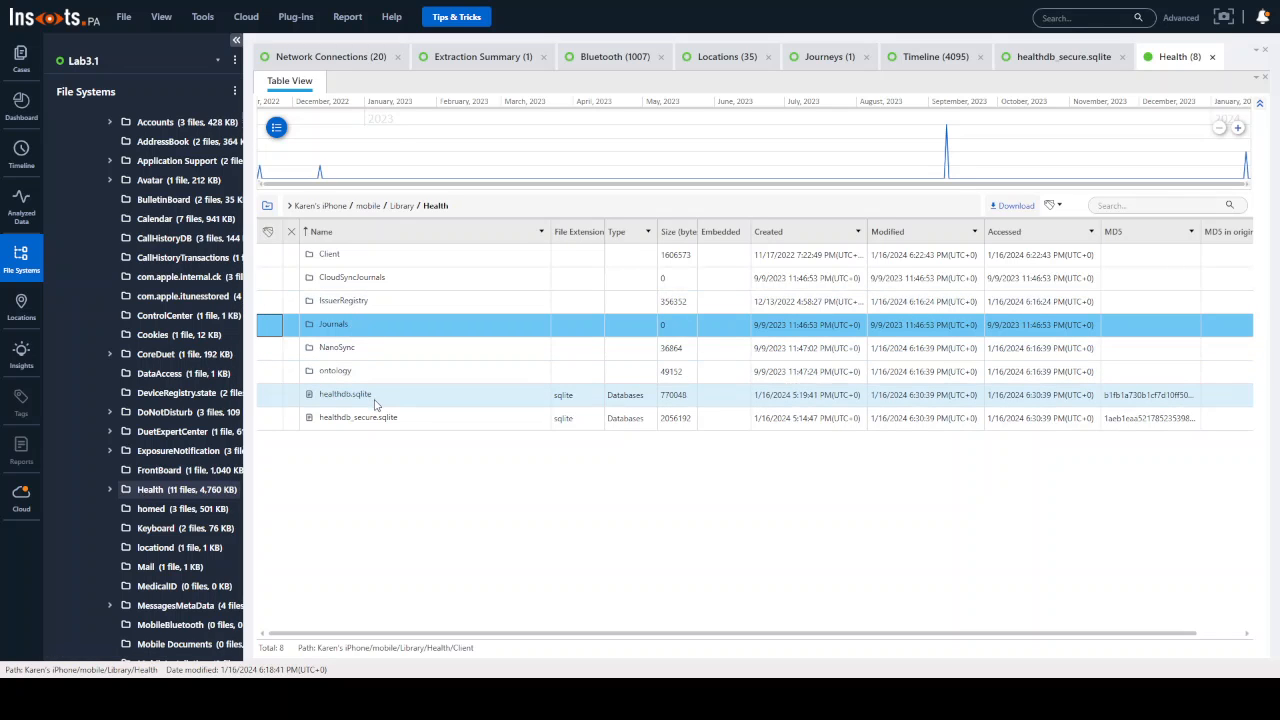
left_click(345, 394)
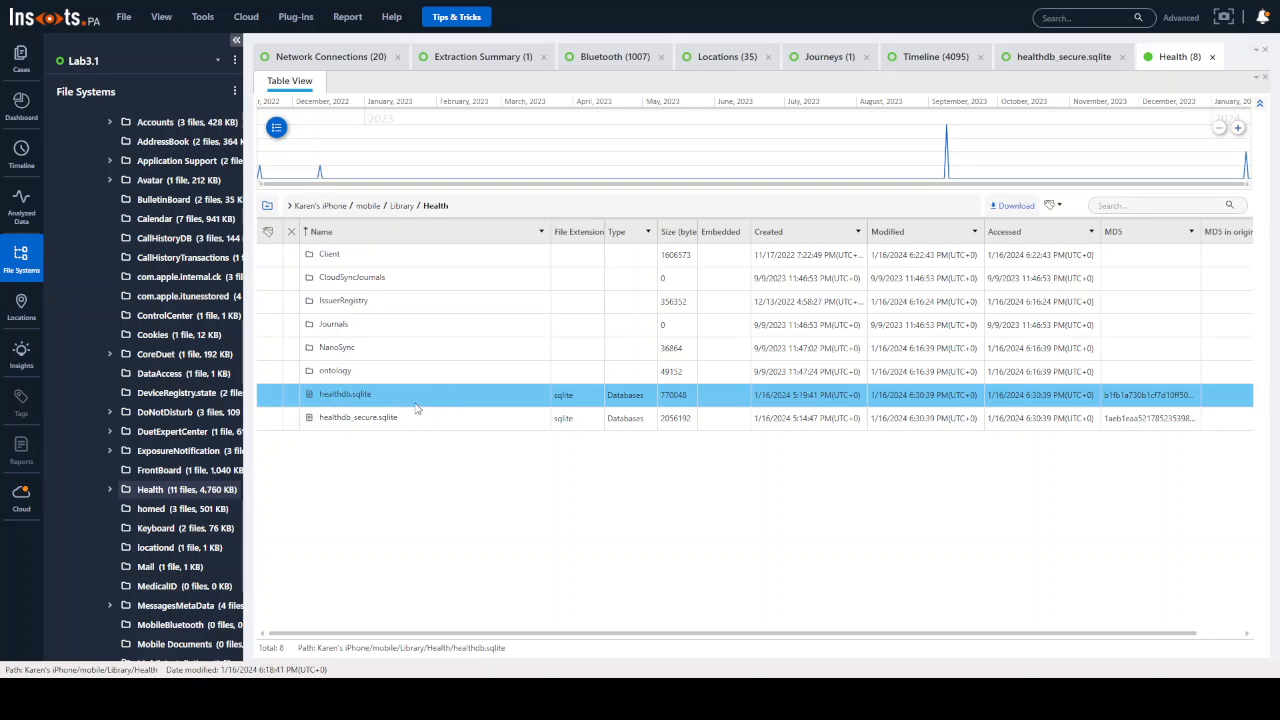
mouse_move(485, 403)
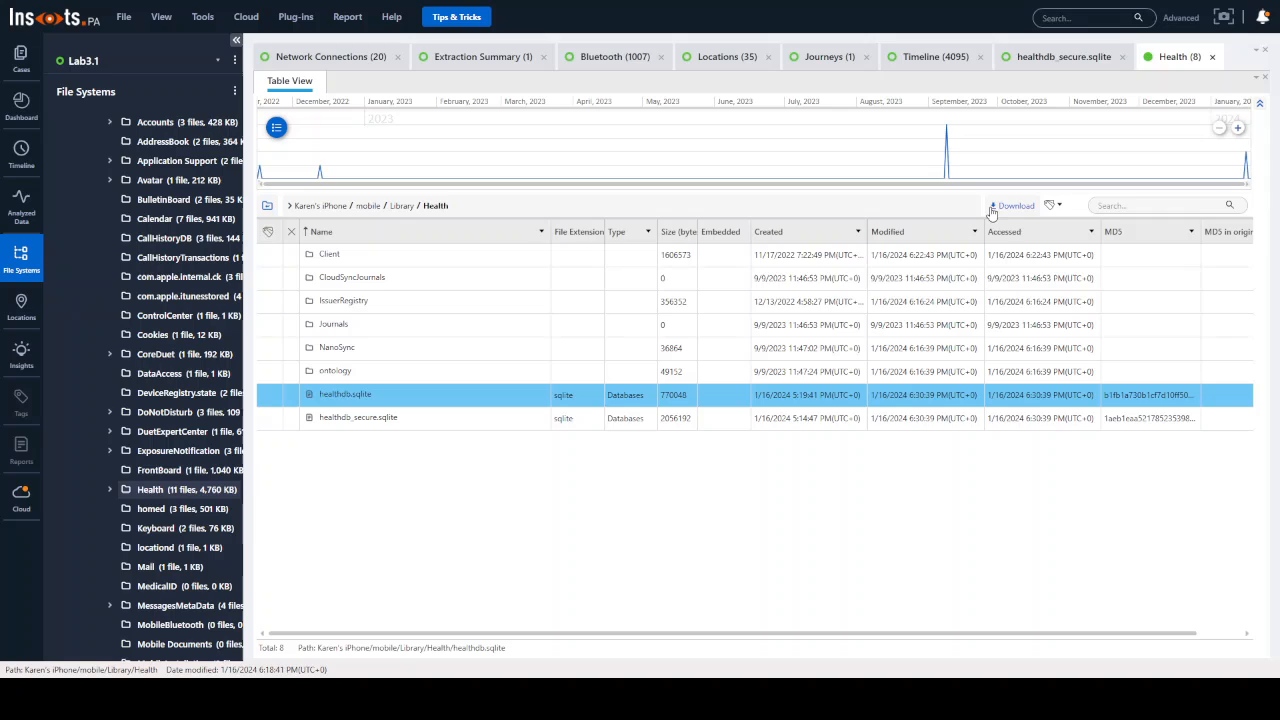
mouse_move(1015, 205)
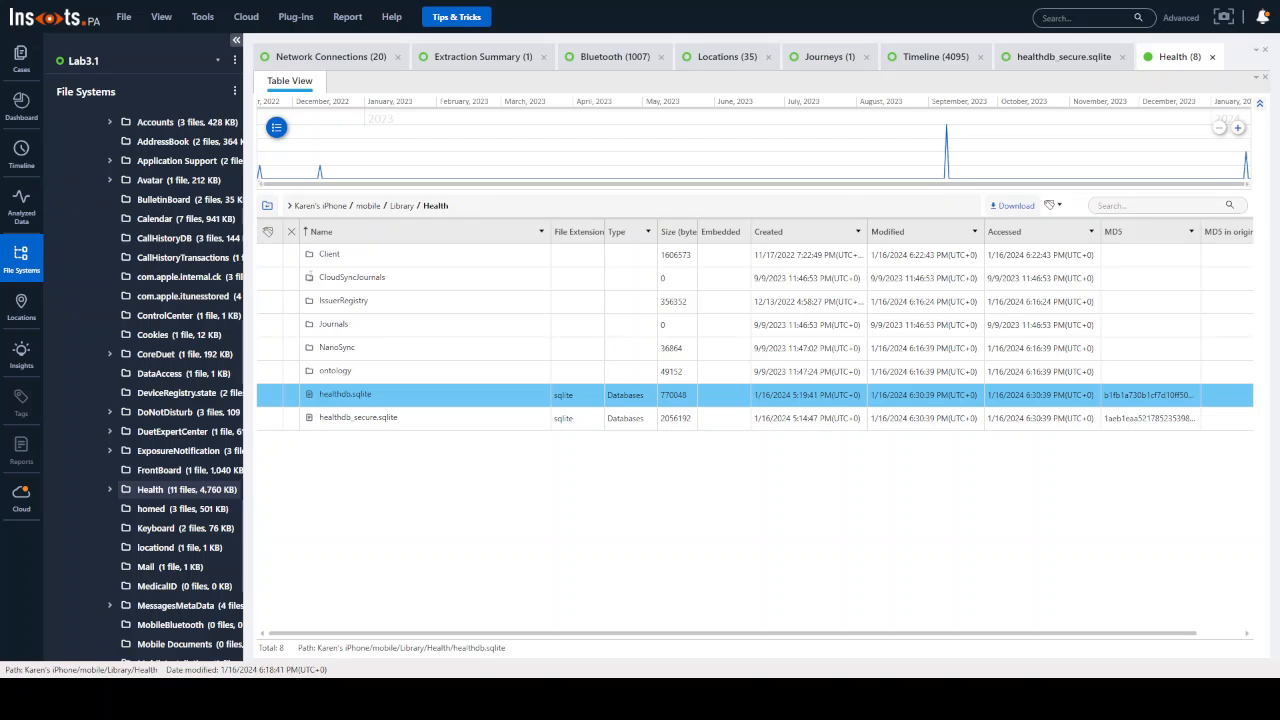
mouse_move(462, 300)
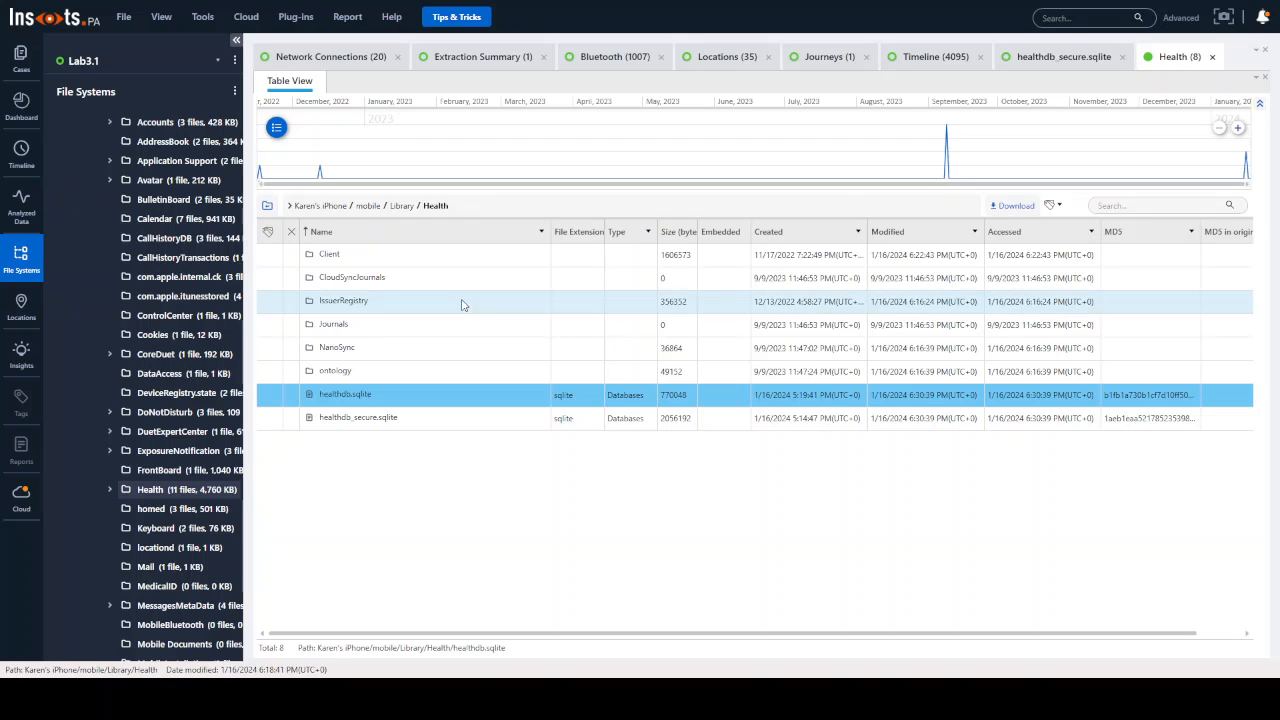
scroll("down", 3)
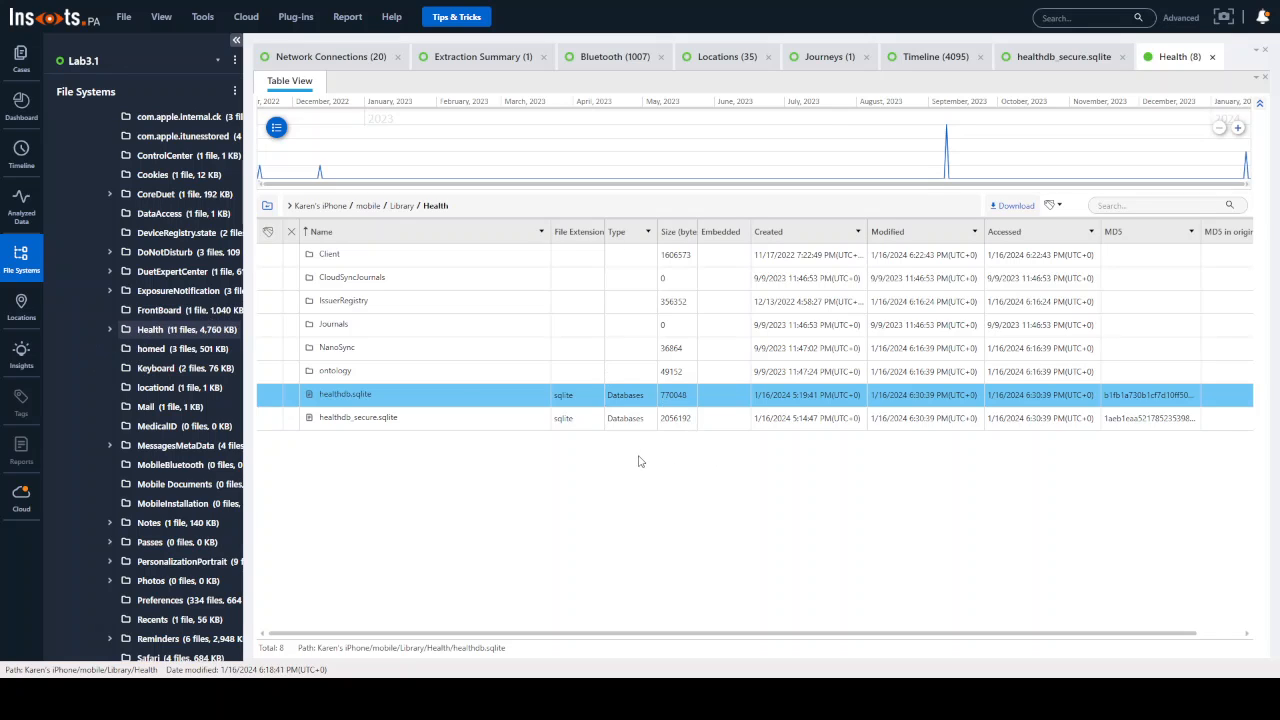
mouse_move(643, 459)
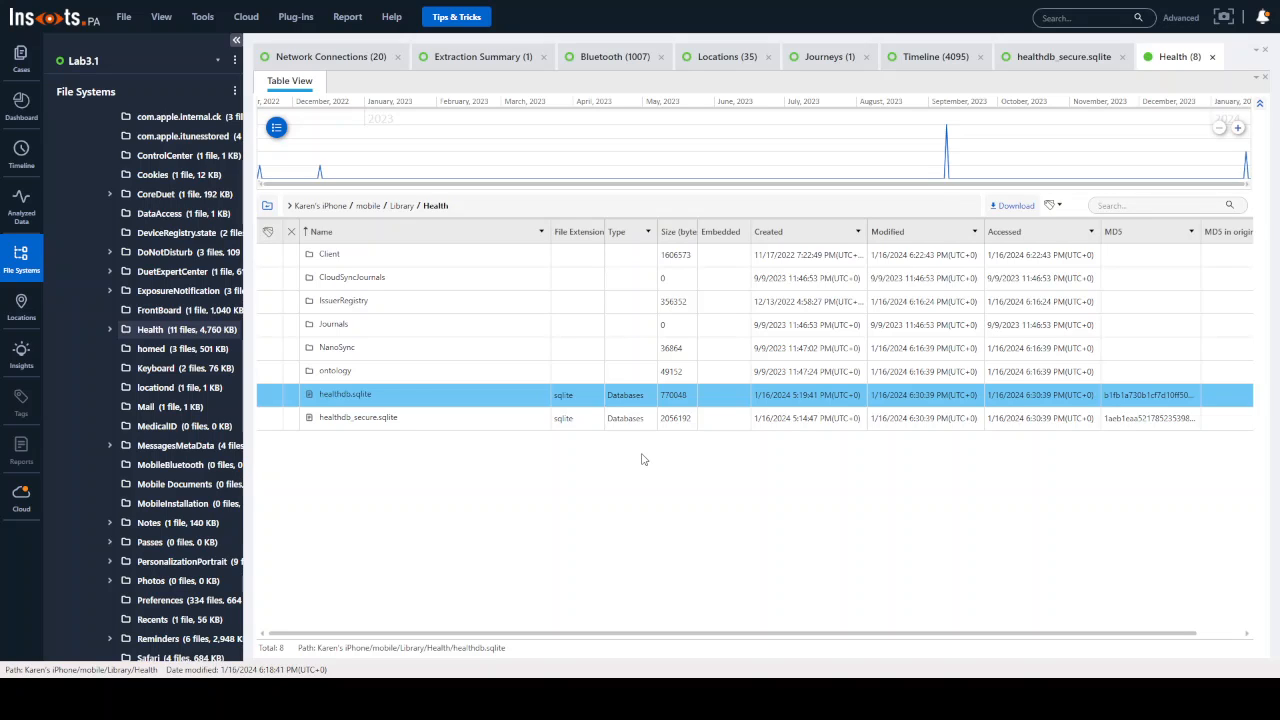